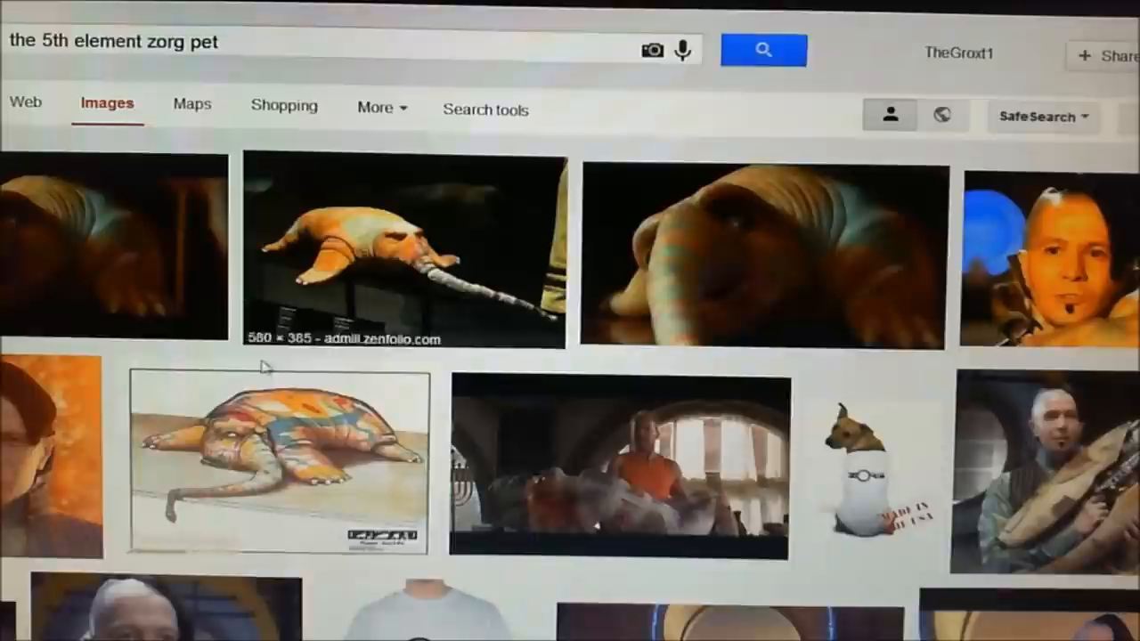
{"action": "mouse_move", "coordinate": [426, 473]}
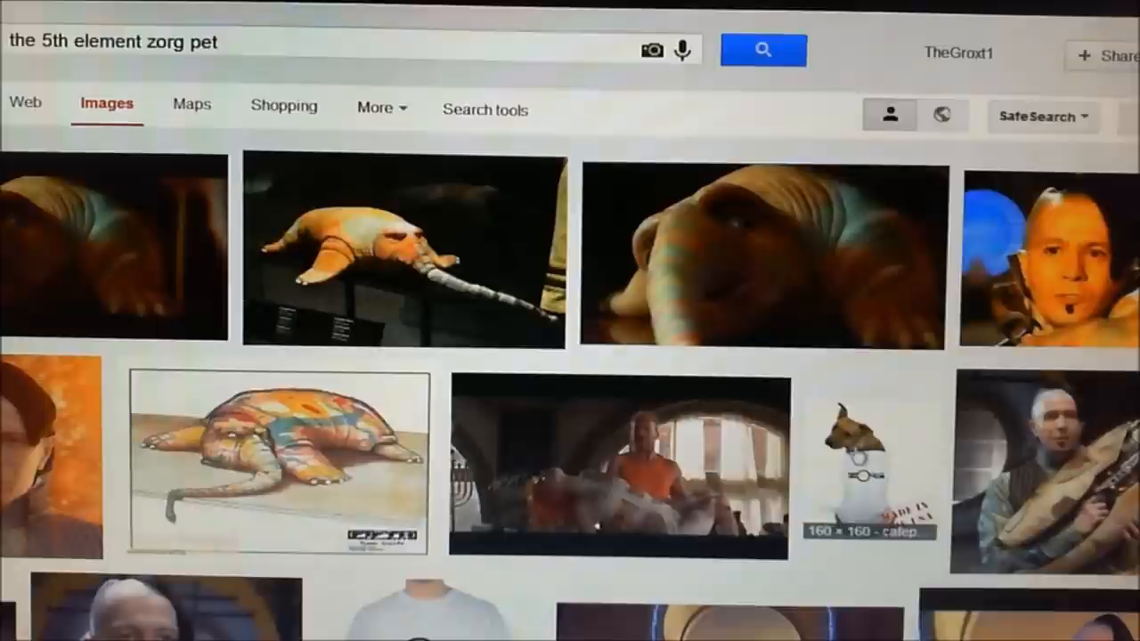
{"action": "mouse_move", "coordinate": [674, 563]}
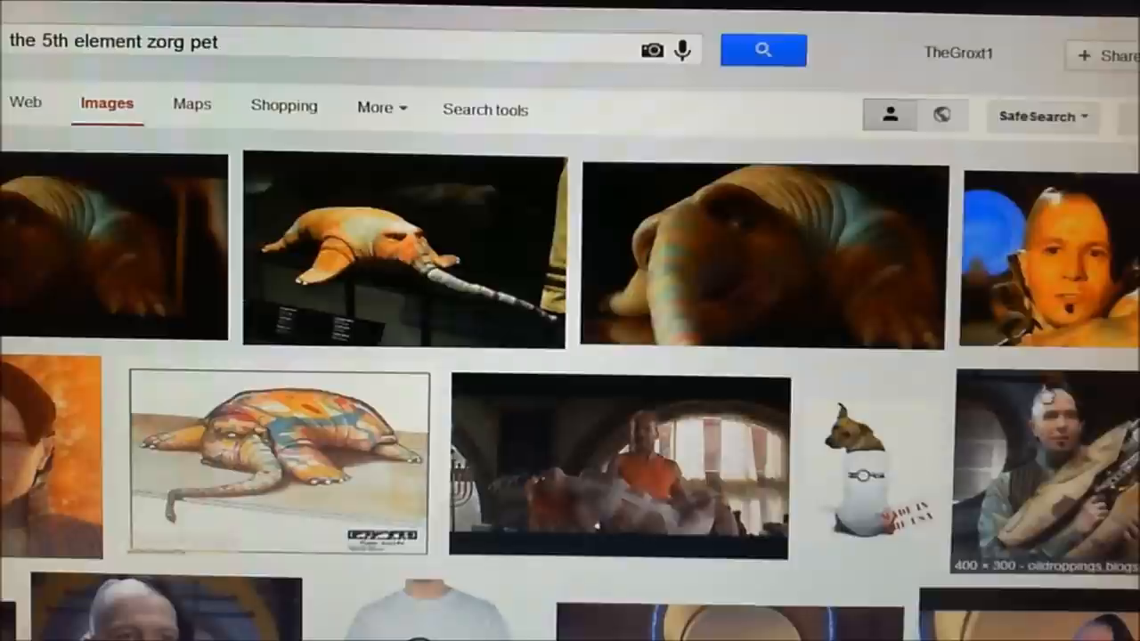
{"action": "scroll", "scroll_direction": "down", "scroll_amount": 3}
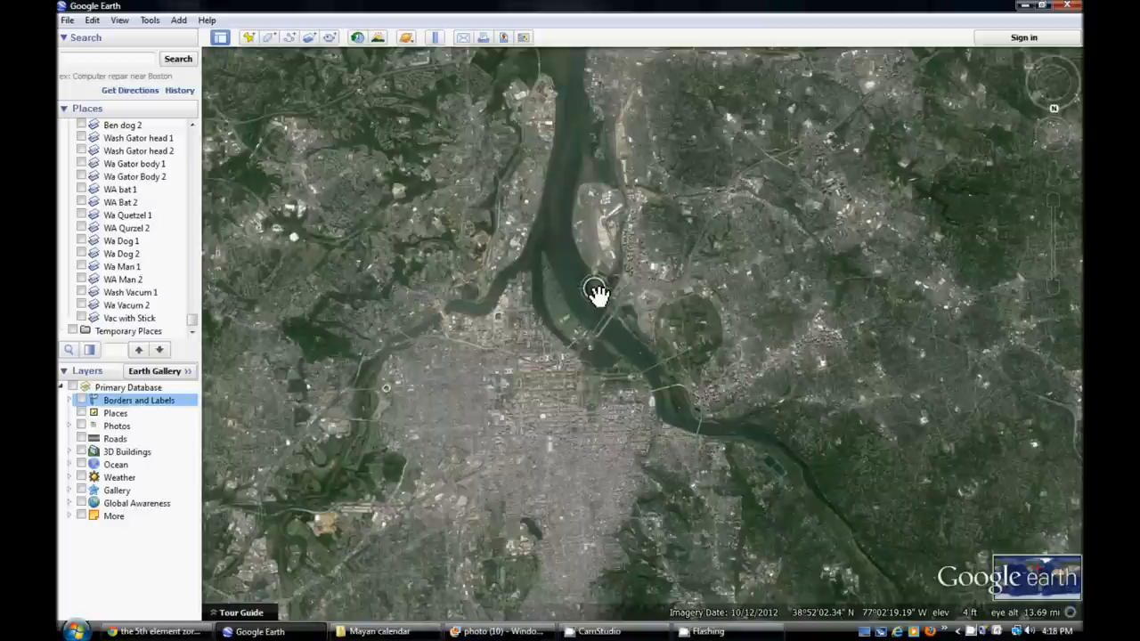
{"action": "left_click", "coordinate": [139, 139]}
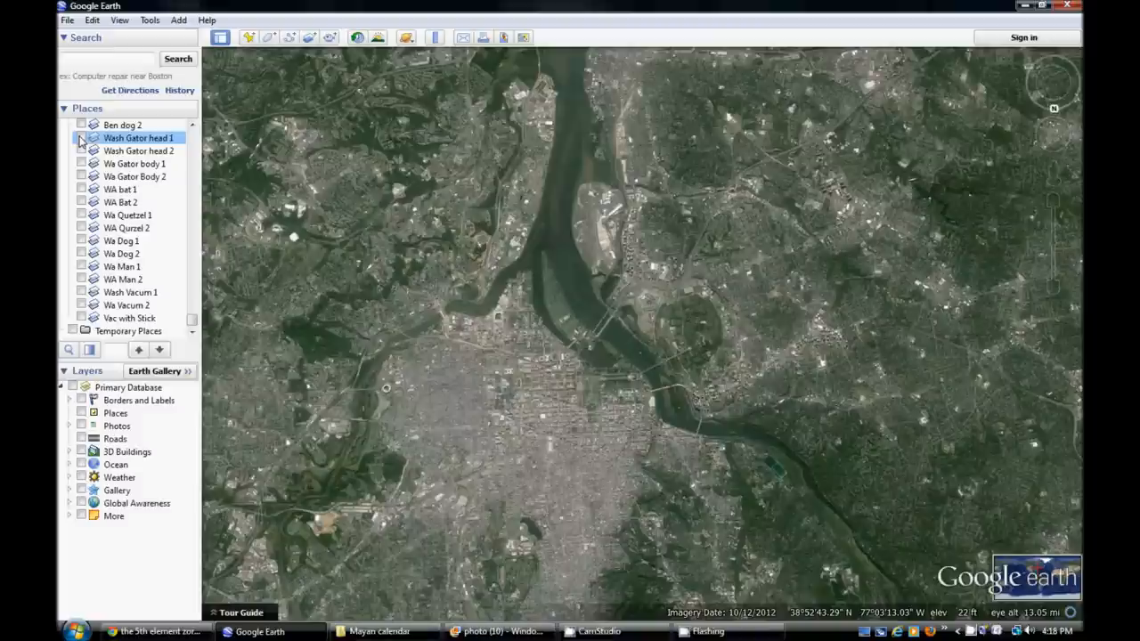